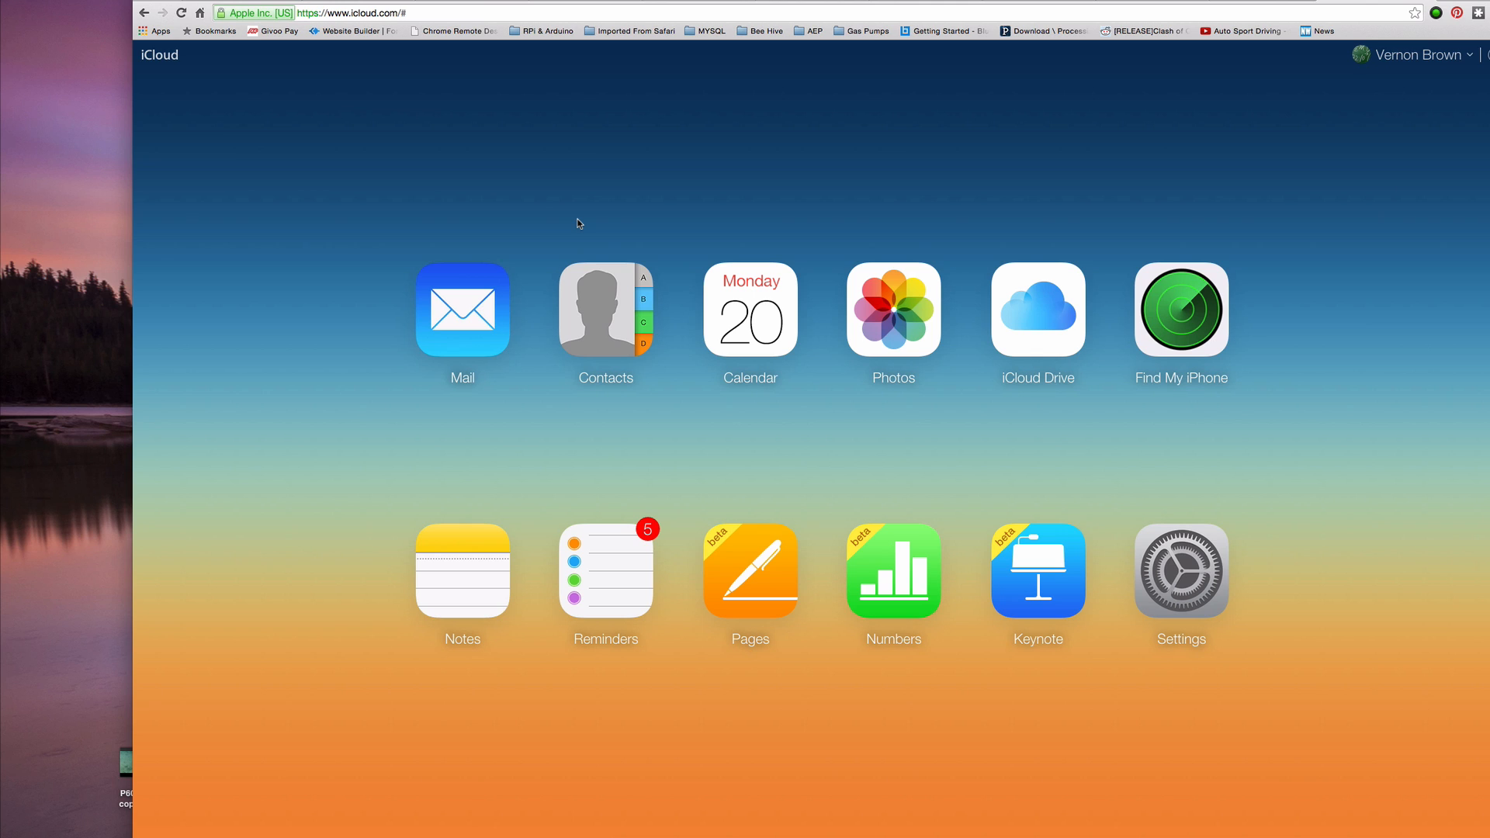
{"action": "mouse_move", "coordinate": [888, 422]}
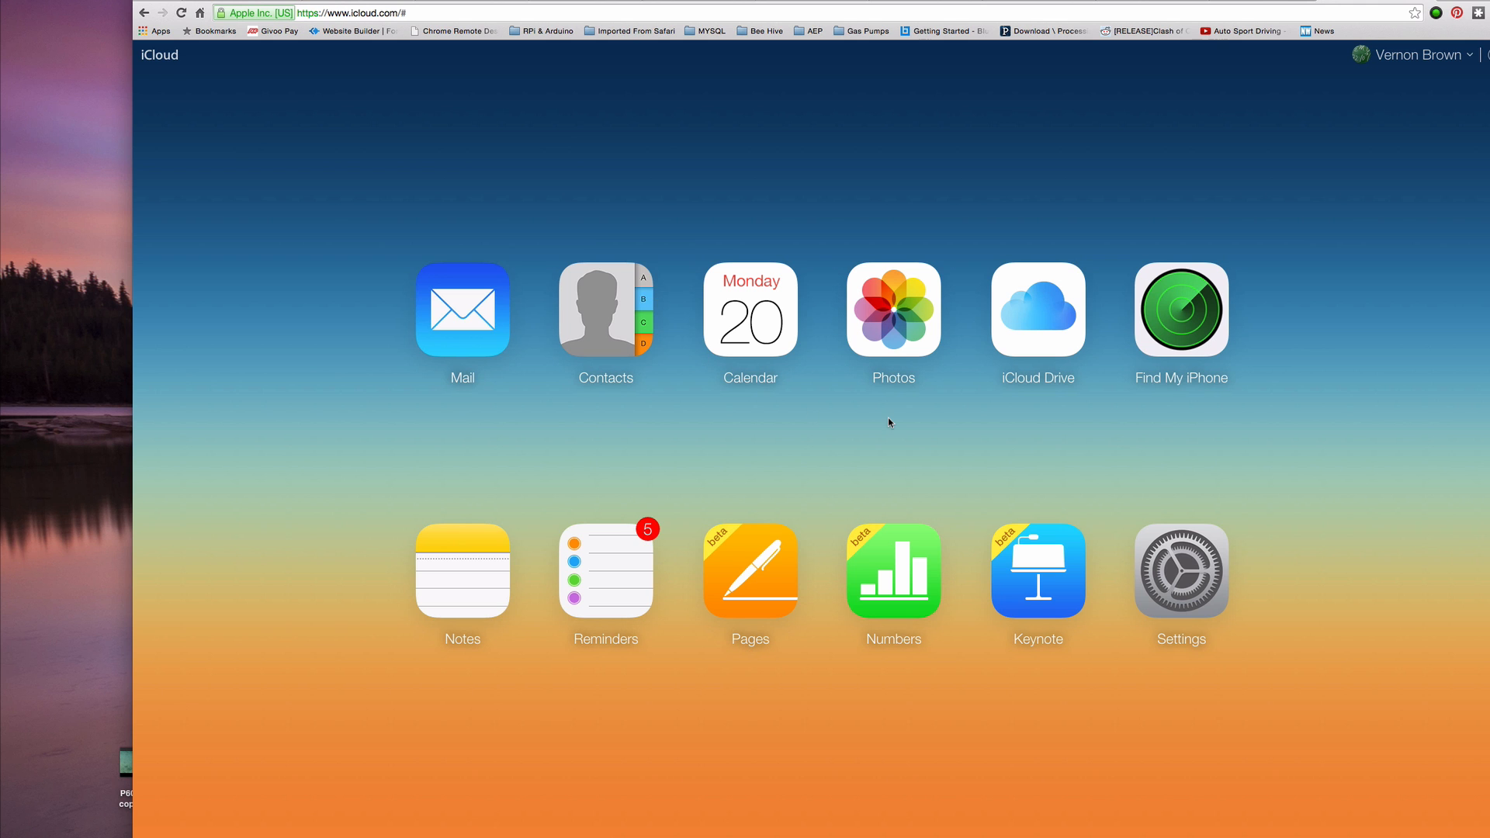
{"action": "mouse_move", "coordinate": [917, 340]}
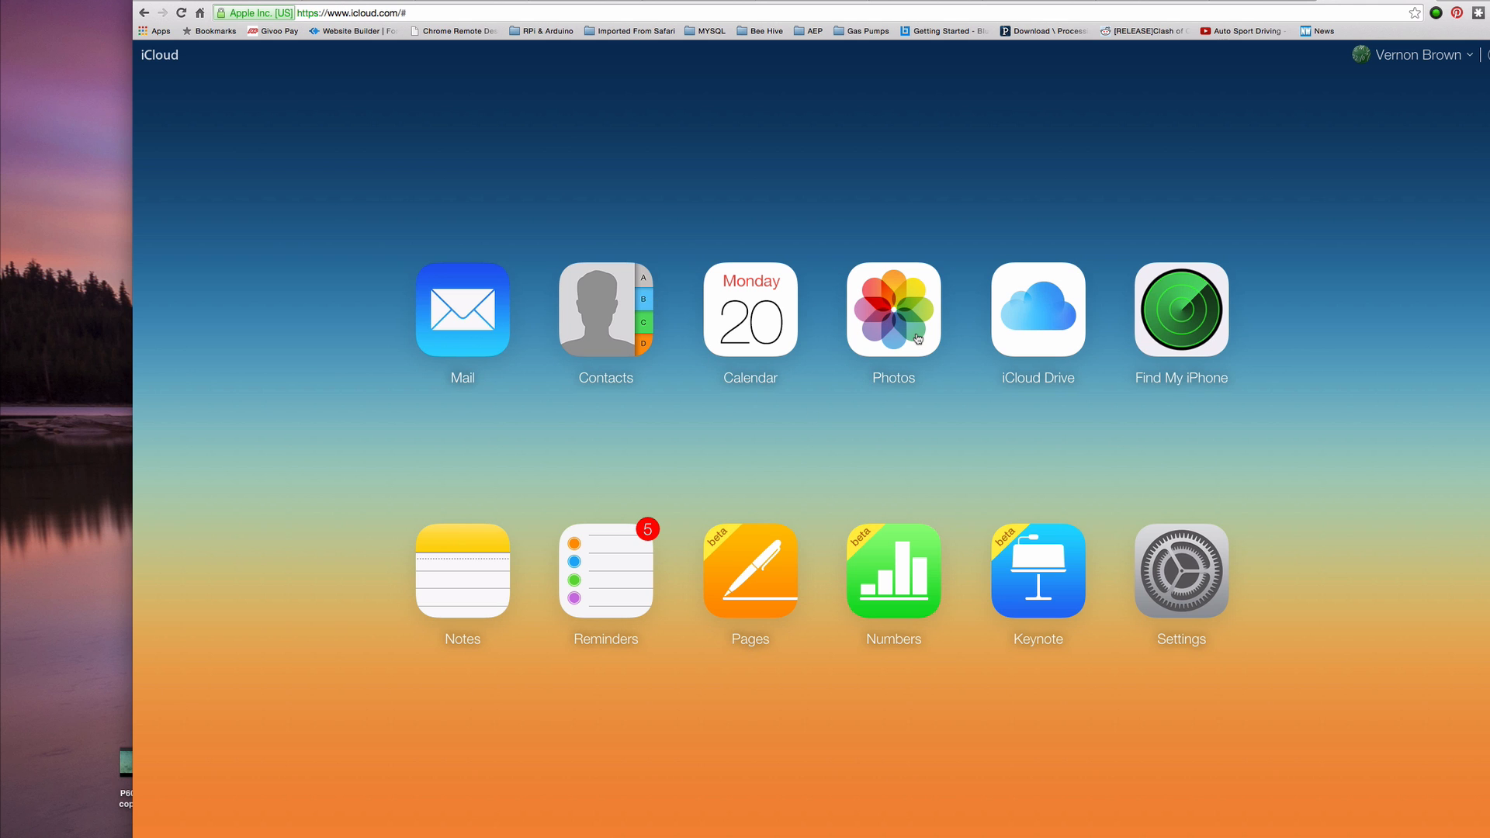
Open the iCloud photo library to reach the underwater scuba diving photo
{"action": "left_click", "coordinate": [891, 309]}
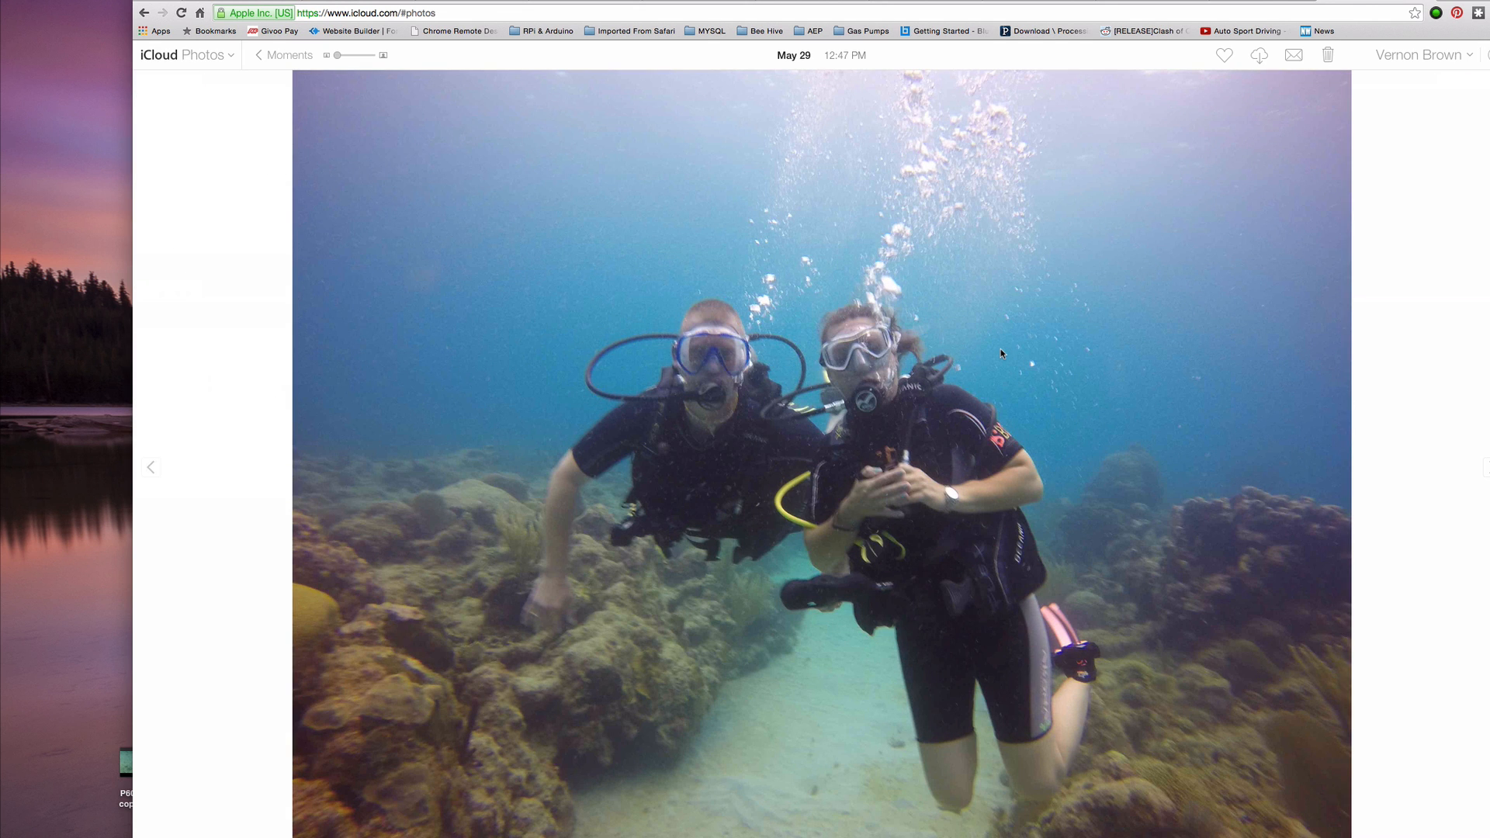
{"action": "mouse_move", "coordinate": [1310, 272]}
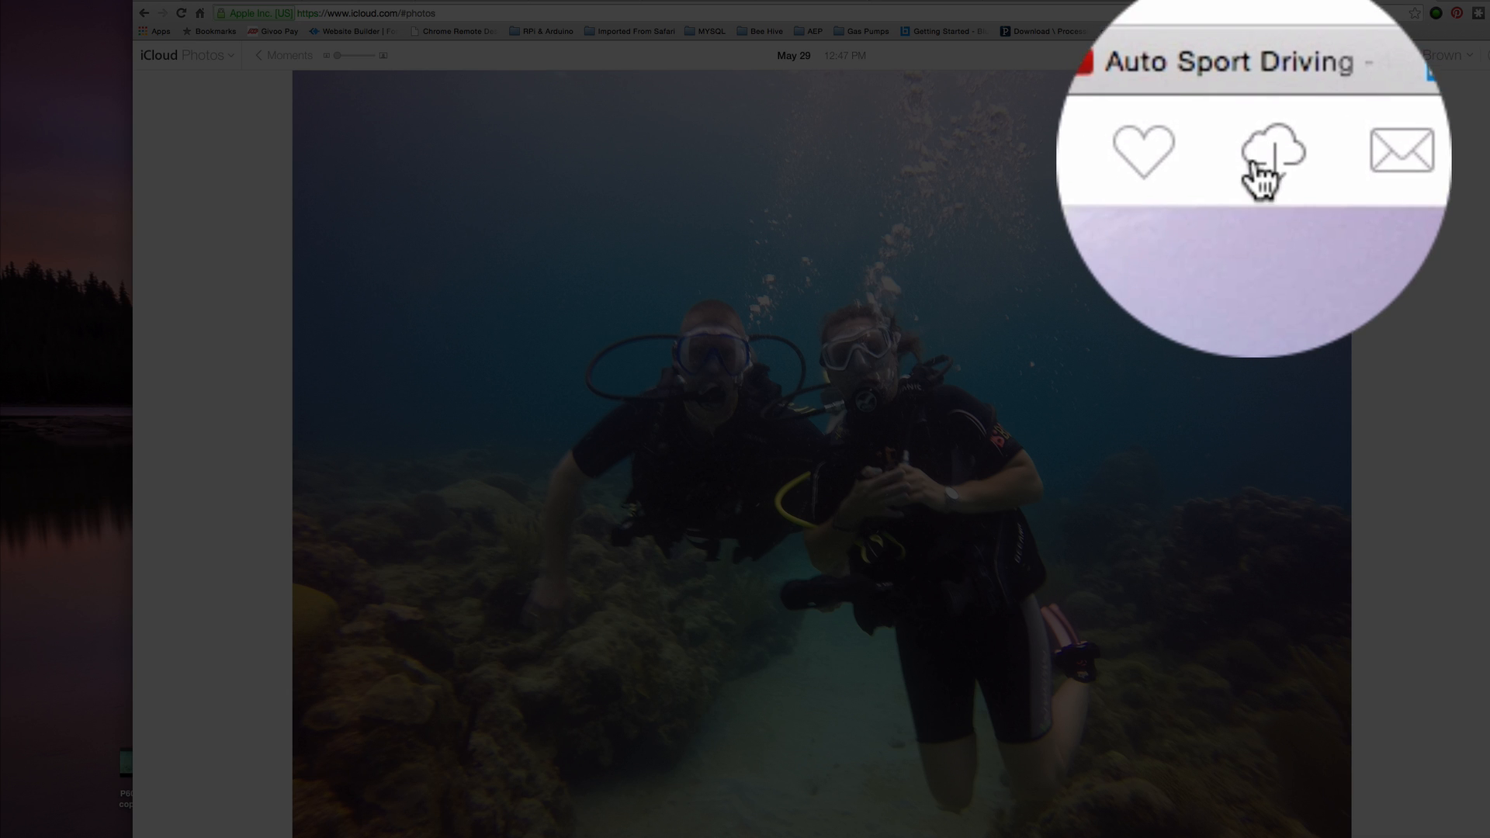
{"action": "mouse_move", "coordinate": [1256, 149]}
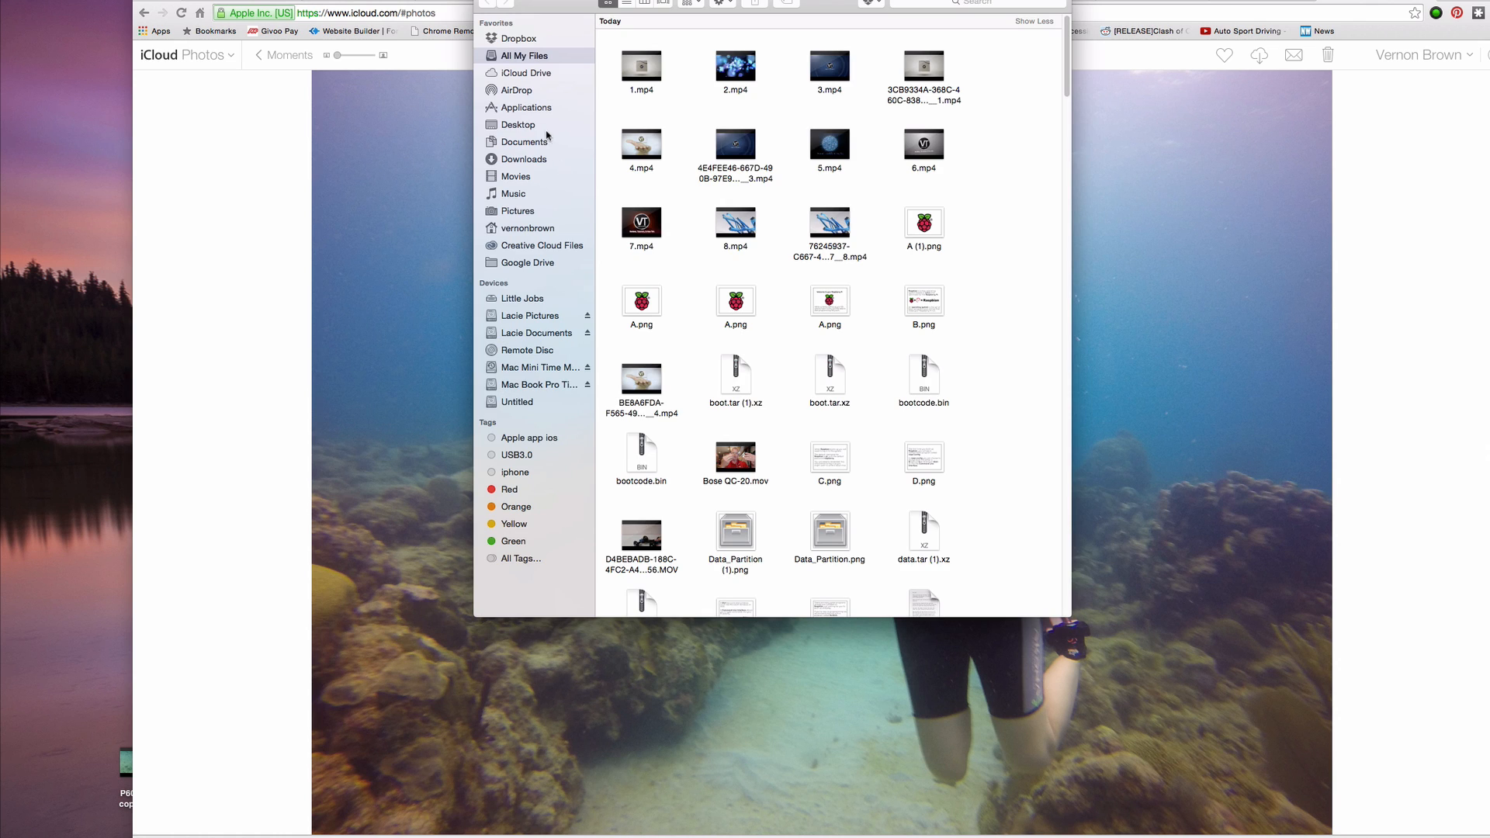
Show the Downloads folder in Finder with IMG_1095.JPG at the top
{"action": "left_click", "coordinate": [525, 158]}
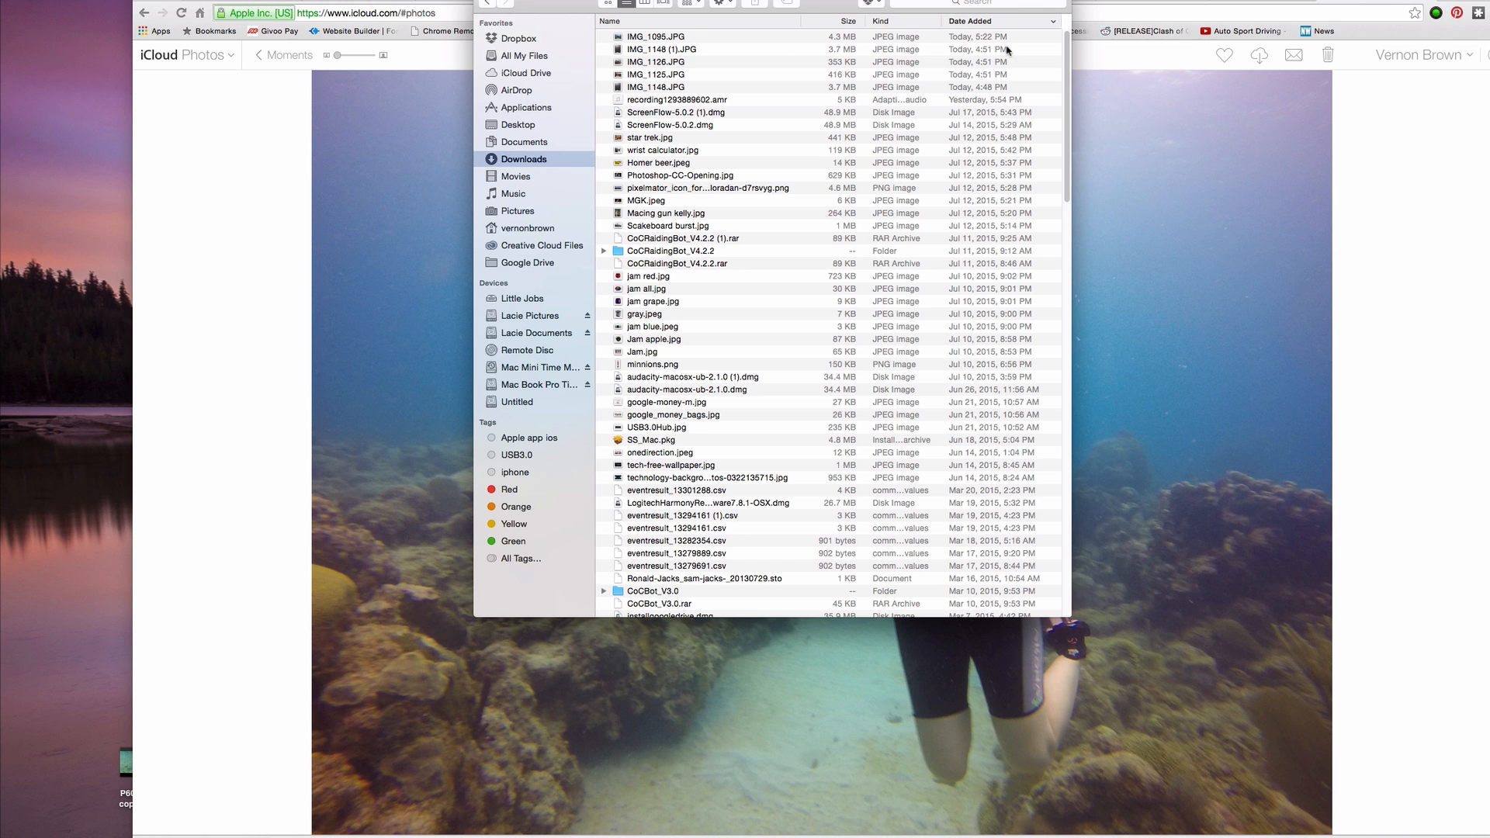
{"action": "mouse_move", "coordinate": [688, 39]}
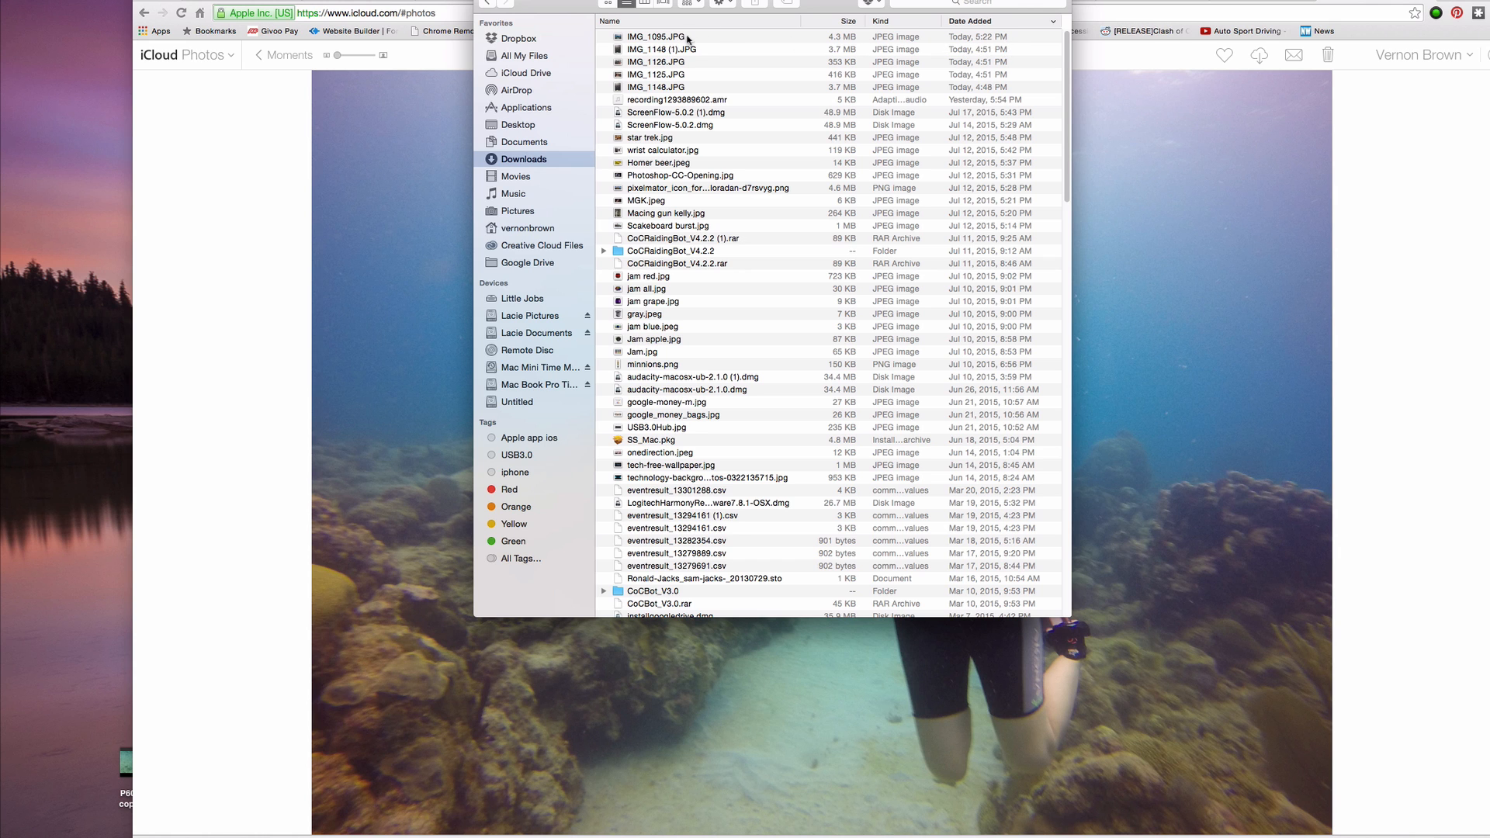